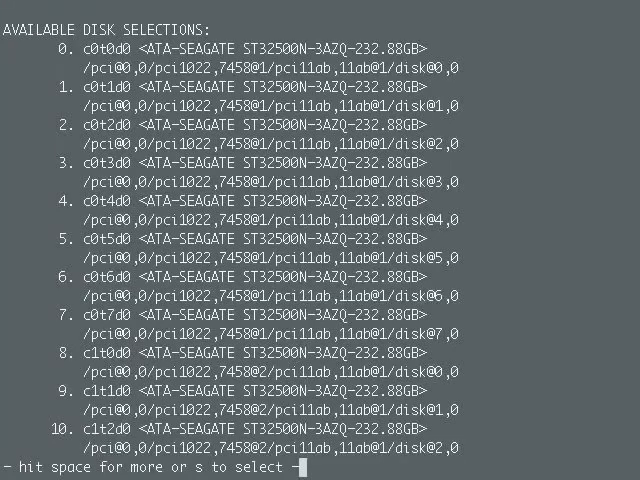
- Quit the format disk picker and show /etc/release: Solaris Express snv_90 X86
{"action": "key", "text": "space"}
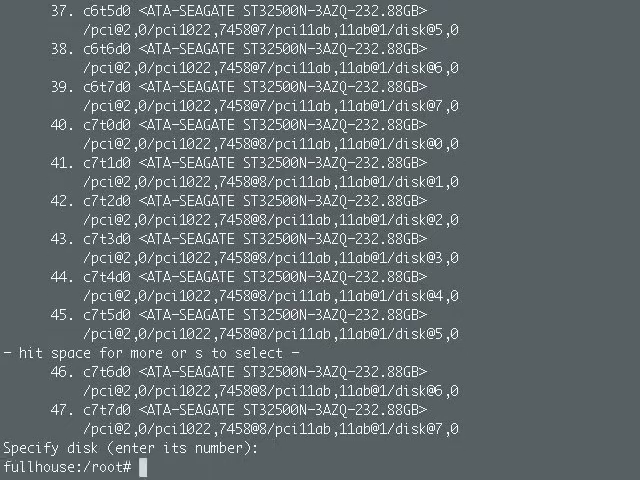
{"action": "type", "text": "cat /etc/release"}
{"action": "type", "text": "svcs stmf"}
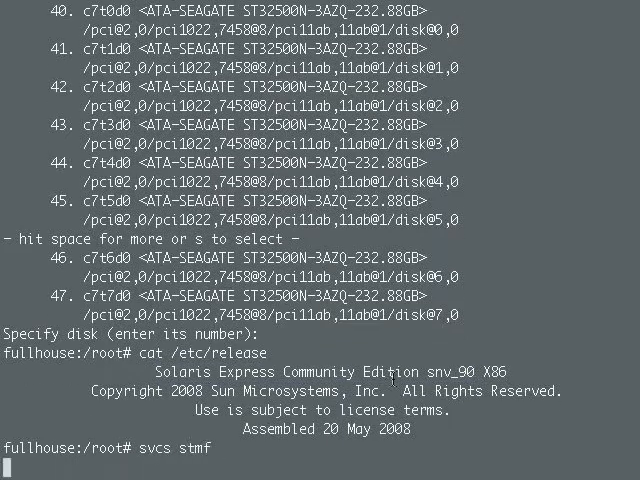
- Enable the stmf service with svcadm, confirm it online, and list the four connected FC ports via luxadm
{"action": "key", "text": "Return"}
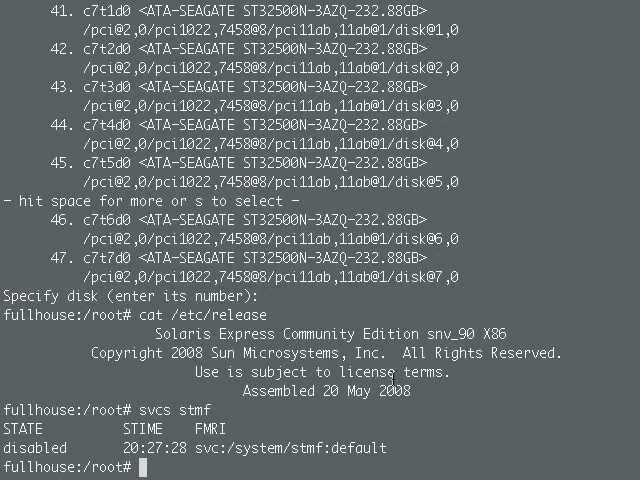
{"action": "type", "text": "svcadm enable stmf"}
{"action": "type", "text": "svcs stmf"}
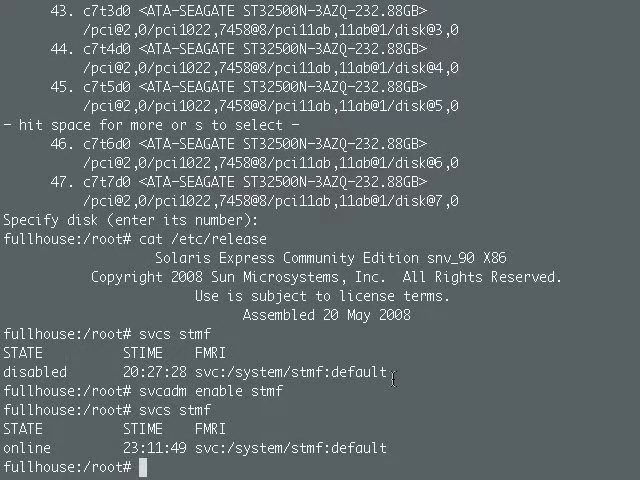
{"action": "type", "text": "luxadm -e port"}
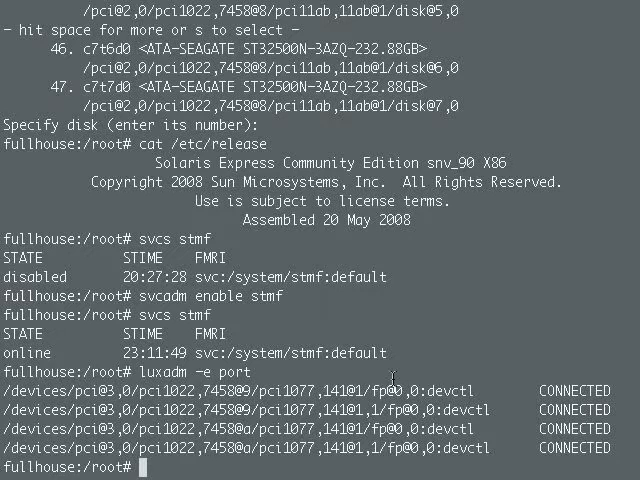
- Run fcinfo hba-port and review the QLogic 4Gb ports, all online in Initiator mode under qlc
{"action": "type", "text": "fcinfo hba-port"}
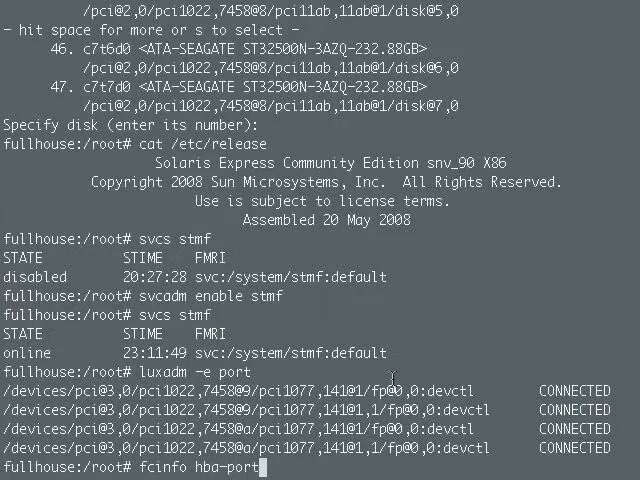
{"action": "key", "text": "Return"}
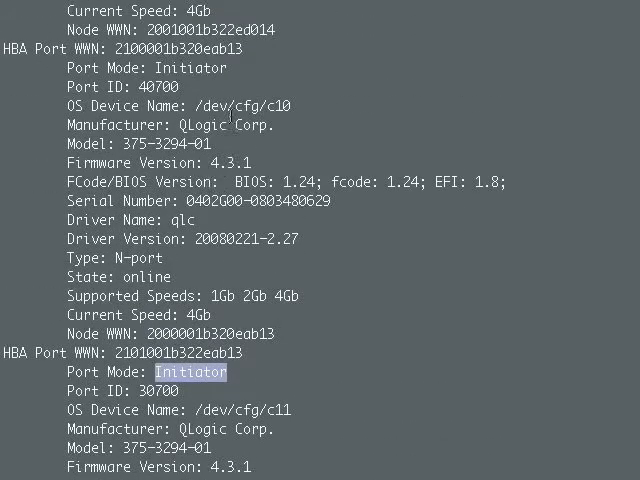
{"action": "scroll", "scroll_direction": "down", "scroll_amount": 3}
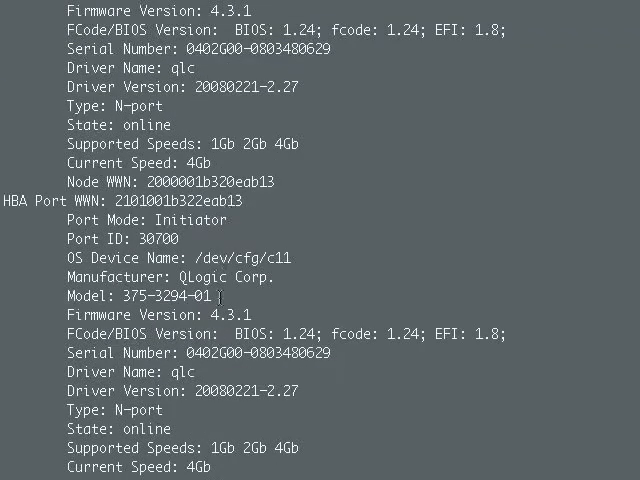
{"action": "scroll", "scroll_direction": "down", "scroll_amount": 3}
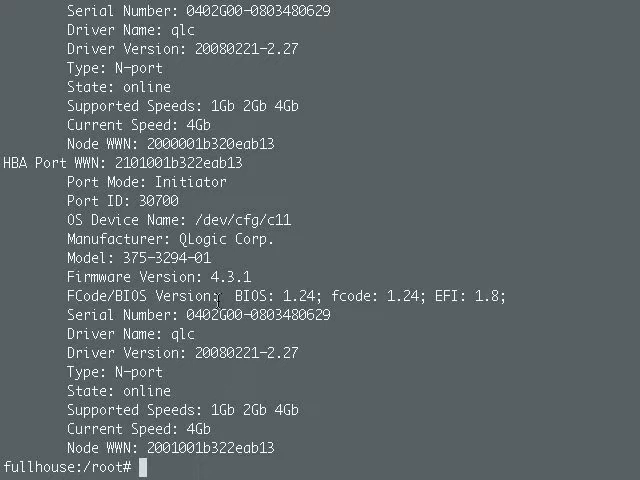
- Rebind pci1077,2422 from qlc to qlt with update_drv -d then -a, making the HBA ports Targets
{"action": "type", "text": "update_drv -d -i '\"pci1077,2422\"' qlc"}
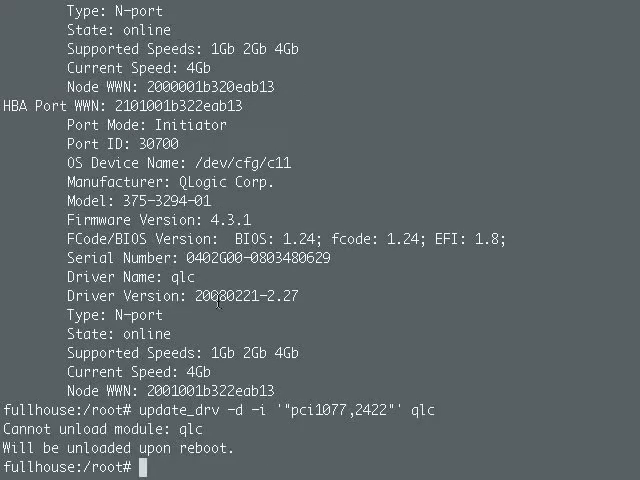
{"action": "type", "text": "update_drv -a -i"}
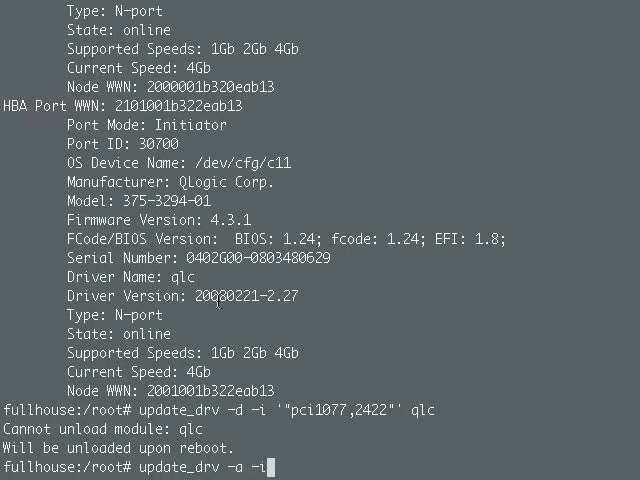
{"action": "type", "text": "'\"pci1077,2422\"' ql"}
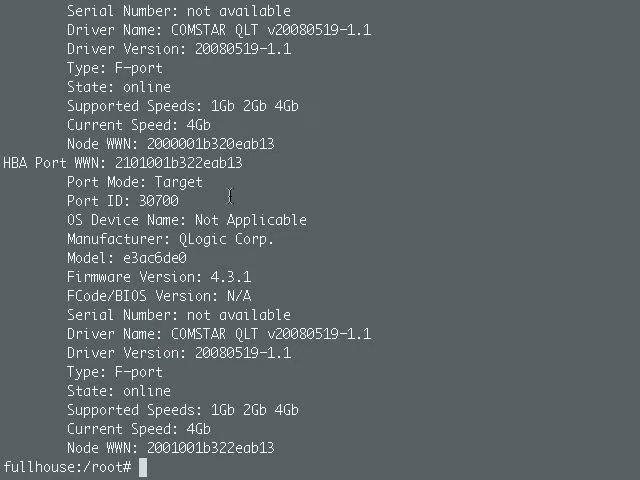
- List the four COMSTAR targets with stmfadm list-target and -v, showing six logged-in initiator sessions
{"action": "type", "text": "stmfadm list-target"}
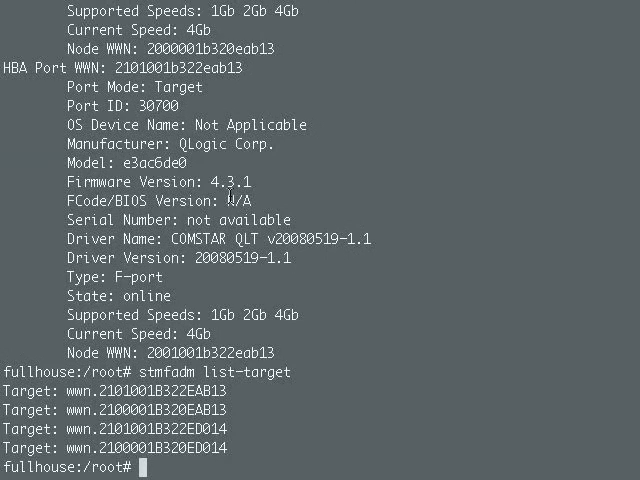
{"action": "type", "text": "stmfad"}
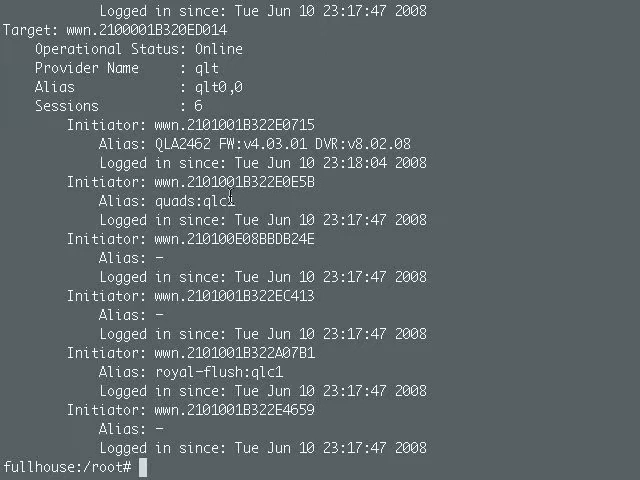
{"action": "type", "text": "zpool creat"}
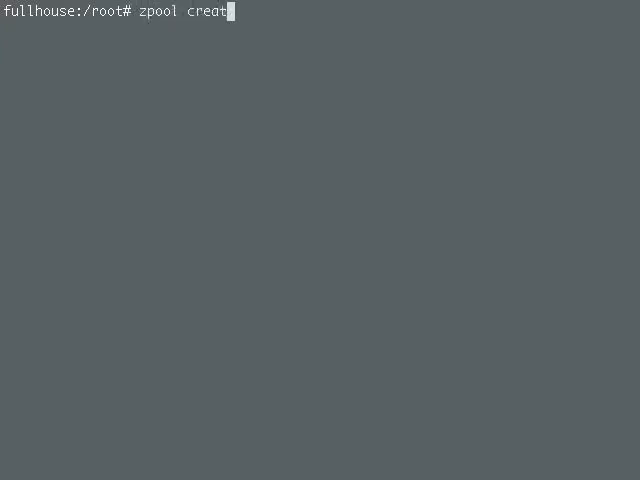
- Create the raidz pool comstar_zvols from c0t0d0-c0t3d0 with spare c0t4d0
{"action": "type", "text": "e -f comstar_zvols raidz c0t0d0 c0t1d0"}
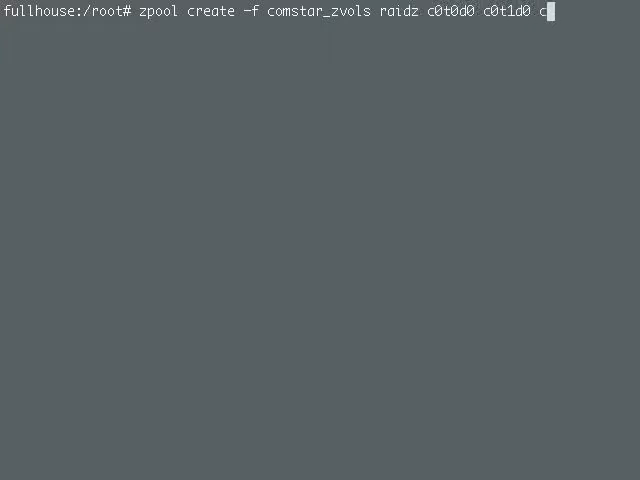
{"action": "type", "text": "c0t2d0 c0t3d0 spare c0t4d0"}
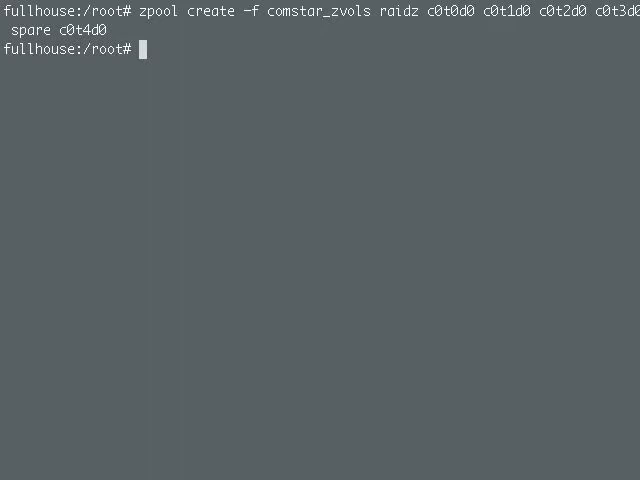
- Create the 10G volume comstar_zvols/vol_1 and begin the sbdadm create-lu command
{"action": "type", "text": "zfs create -"}
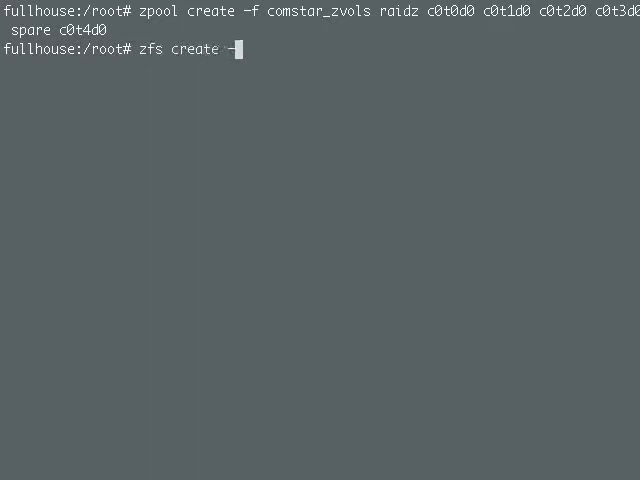
{"action": "type", "text": "V 10G comstar_zvols/vol_1"}
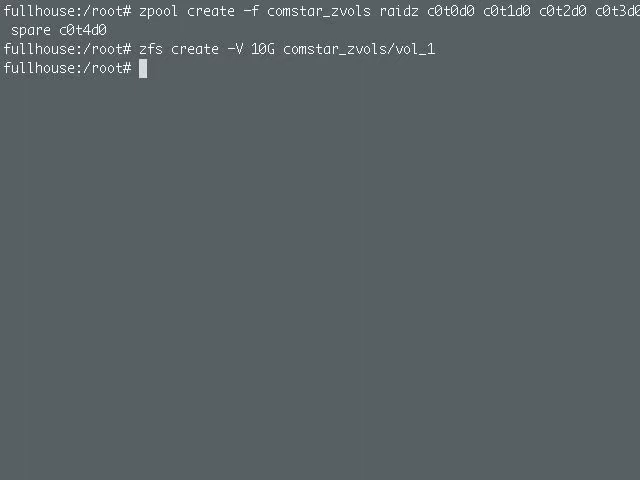
{"action": "type", "text": "sbdadm create-lu"}
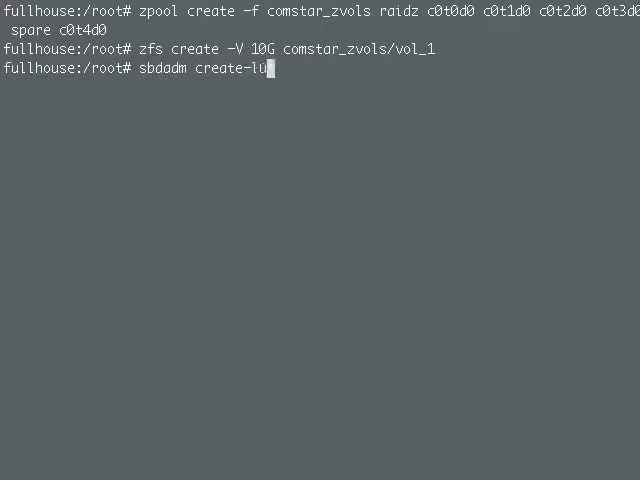
- Create a COMSTAR logical unit on /dev/zvol/rdsk/comstar_zvols/vol_1 and start stmfadm
{"action": "type", "text": "/dev/zvol/rdsk/comstar_zvols/vol_1"}
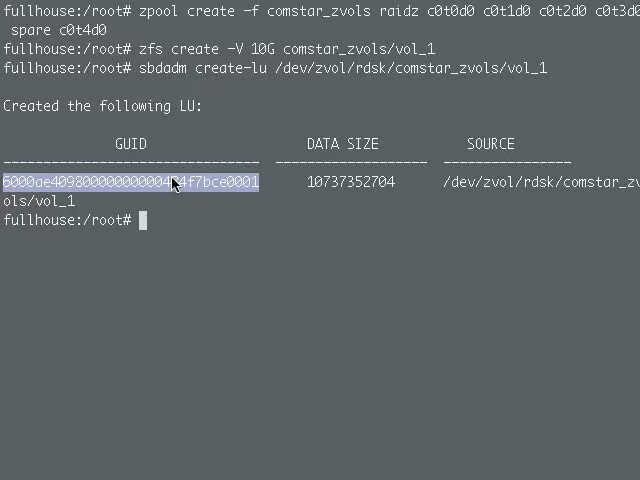
{"action": "type", "text": "stmfad"}
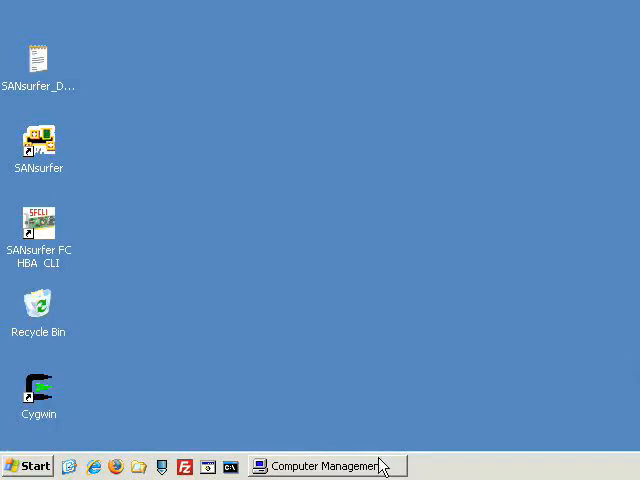
- Restore Computer Management and run Action > Rescan Disks so the 10 GB Disk 1 appears
{"action": "left_click", "coordinate": [328, 465]}
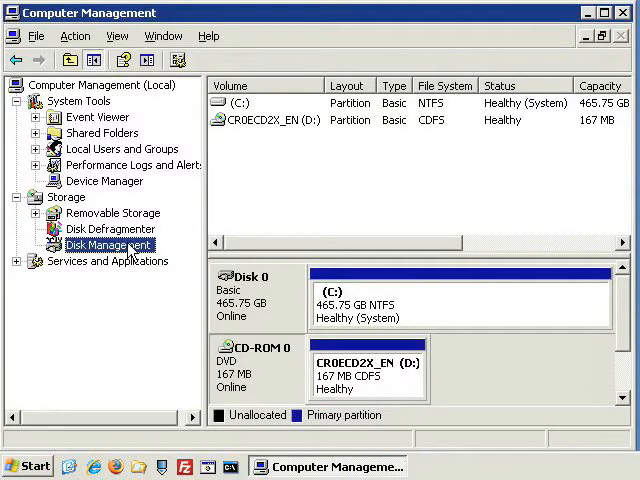
{"action": "left_click", "coordinate": [76, 36]}
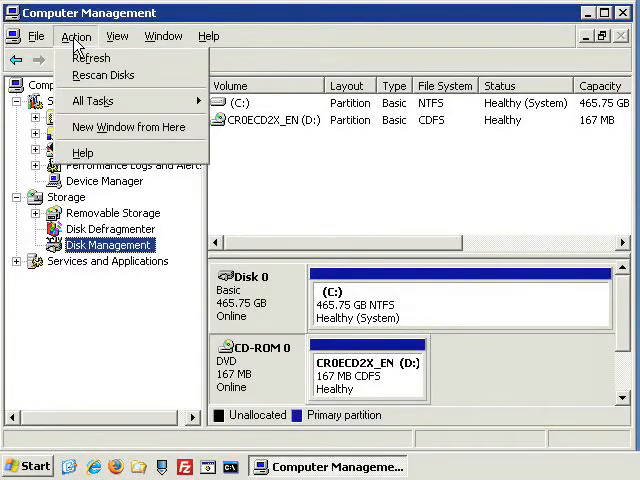
{"action": "left_click", "coordinate": [102, 75]}
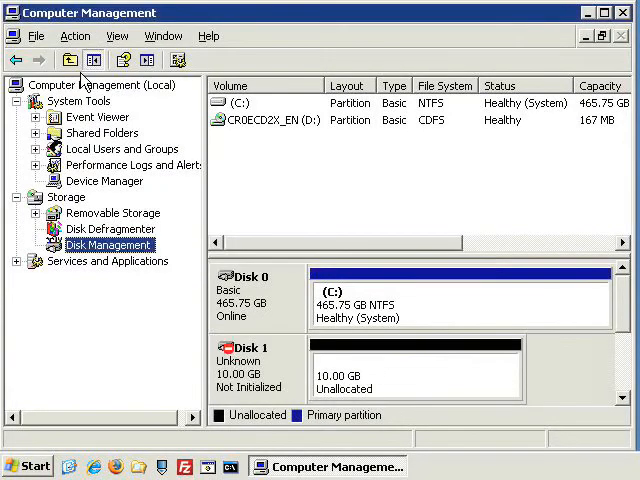
{"action": "mouse_move", "coordinate": [291, 338]}
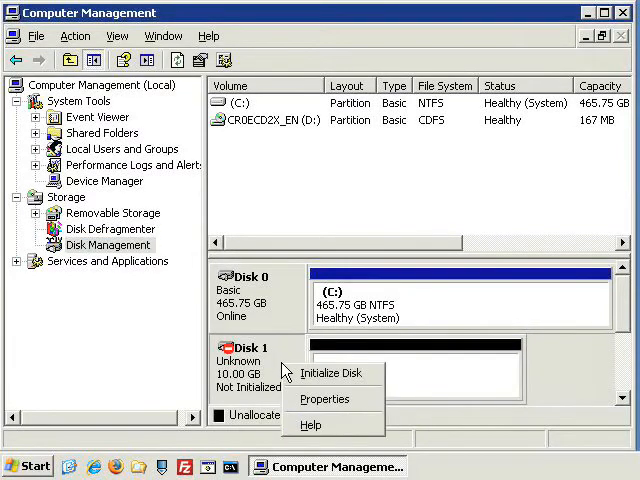
- View Disk 1's properties, confirming a working SUN COMSTAR SCSI Disk Device at LUN 0
{"action": "left_click", "coordinate": [326, 399]}
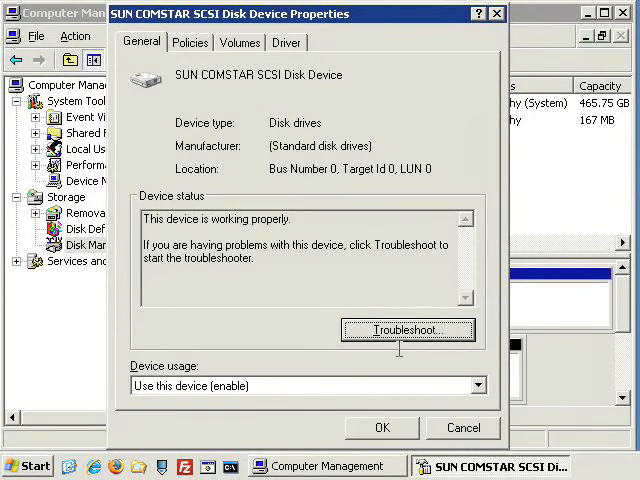
{"action": "left_click", "coordinate": [462, 428]}
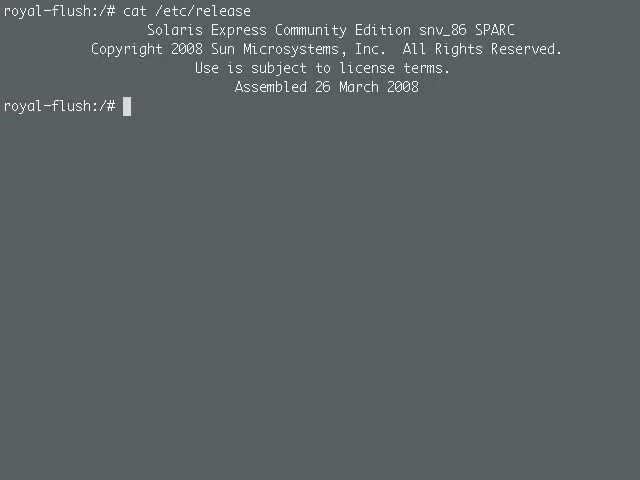
- Run format on the SPARC initiator listing four SUN72G disks, then display fc_discover.ksh
{"action": "type", "text": "format"}
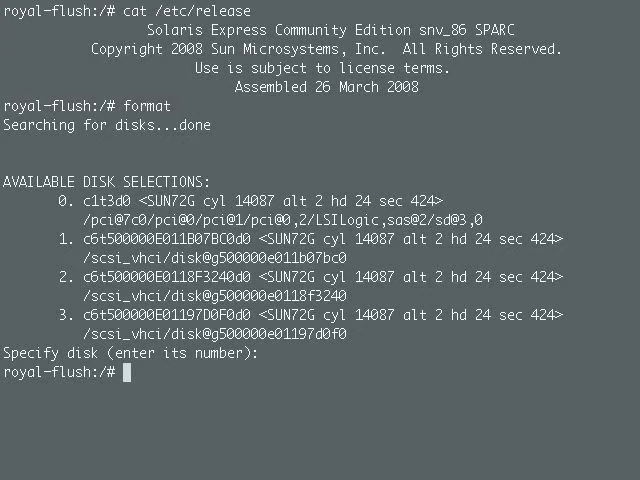
{"action": "type", "text": "cat fc_discover.ksh"}
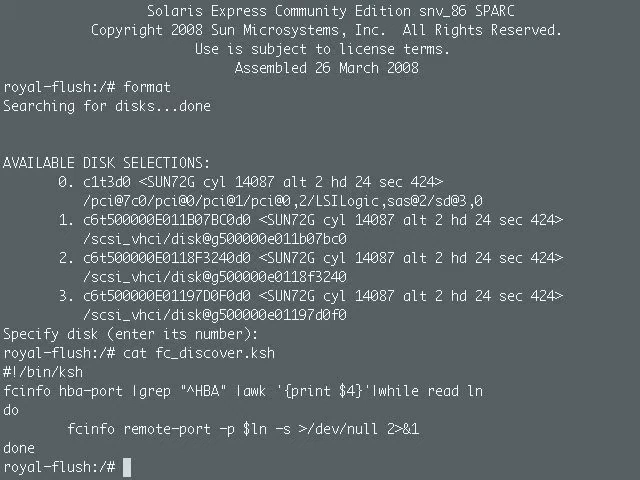
- Run ./fc_discover.ksh on the Solaris host, then start format to list disks for the new LUN
{"action": "type", "text": "./fc_discover.ksh"}
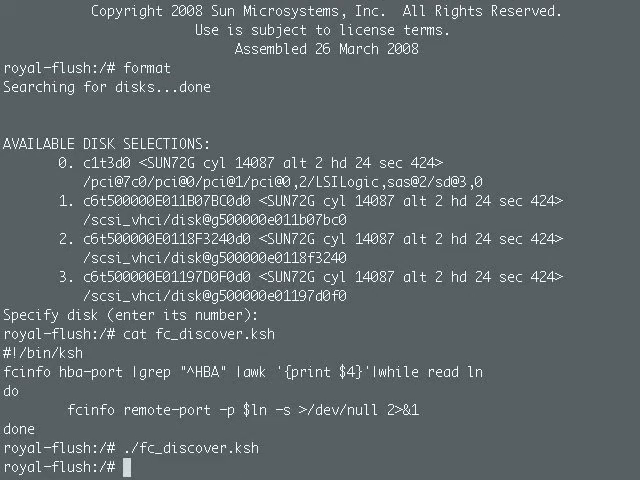
{"action": "type", "text": "format"}
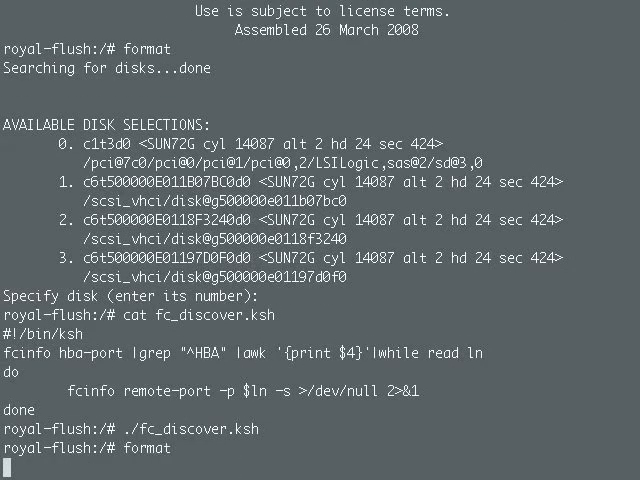
{"action": "key", "text": "Return"}
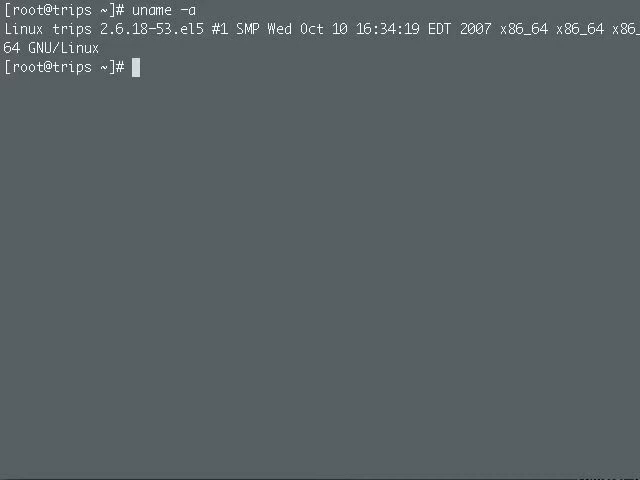
- Run ./ql-dynamic-tgt-lun-disc.sh answering yes, scanning host0 and host1 to find four LUN paths
{"action": "type", "text": "./"}
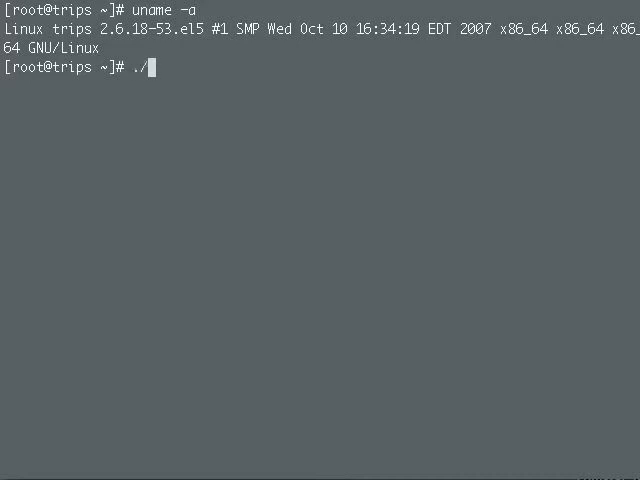
{"action": "type", "text": "ql-dynamic-tgt-lun-disc.sh"}
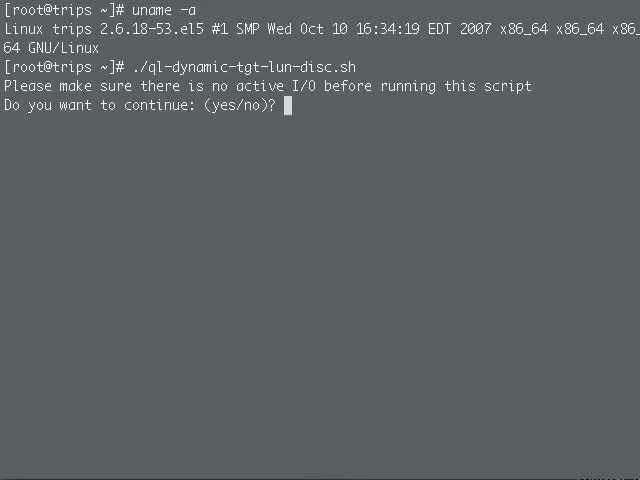
{"action": "type", "text": "yes"}
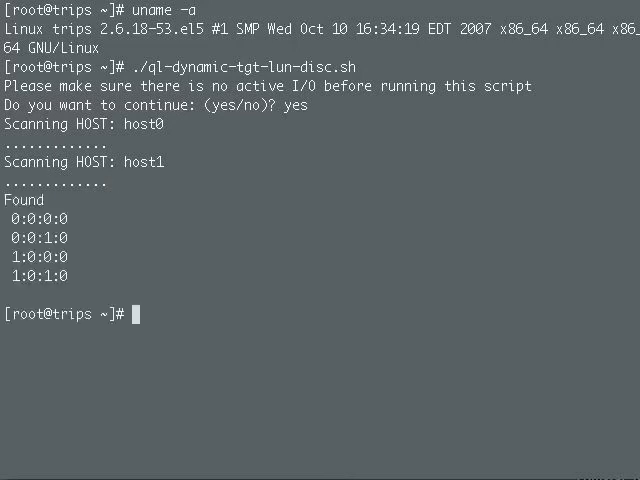
{"action": "type", "text": "cat"}
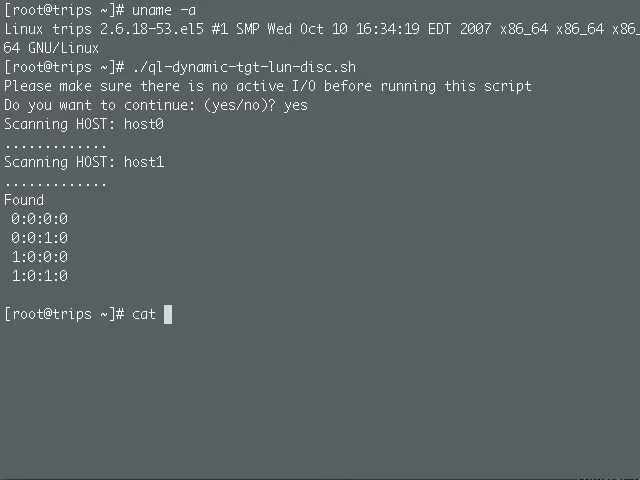
- Show /proc/scsi/scsi with four SUN COMSTAR devices and multipath -ll combining them into one 10 GB mpath device
{"action": "type", "text": "/proc/scsi/scsi"}
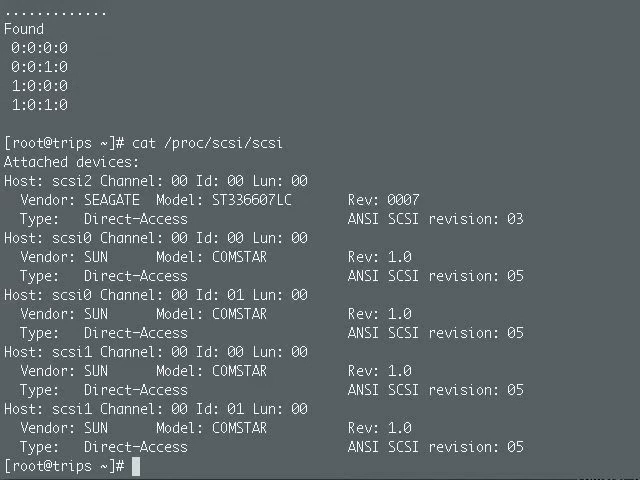
{"action": "type", "text": "multipath -l"}
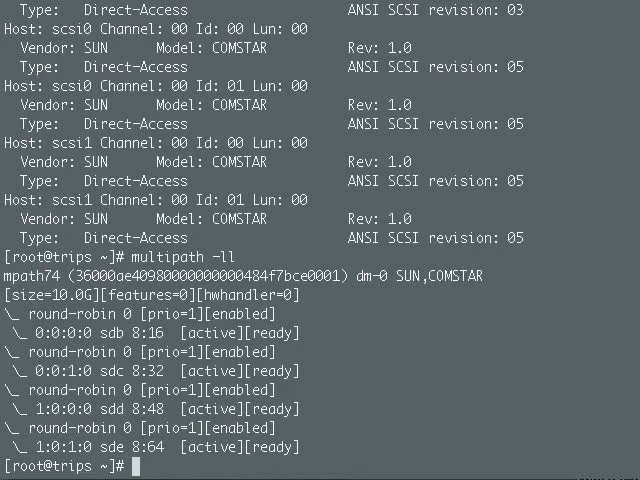
{"action": "type", "text": "ls"}
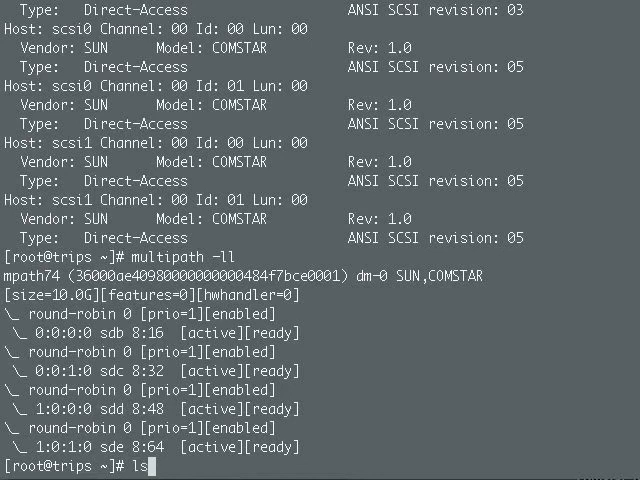